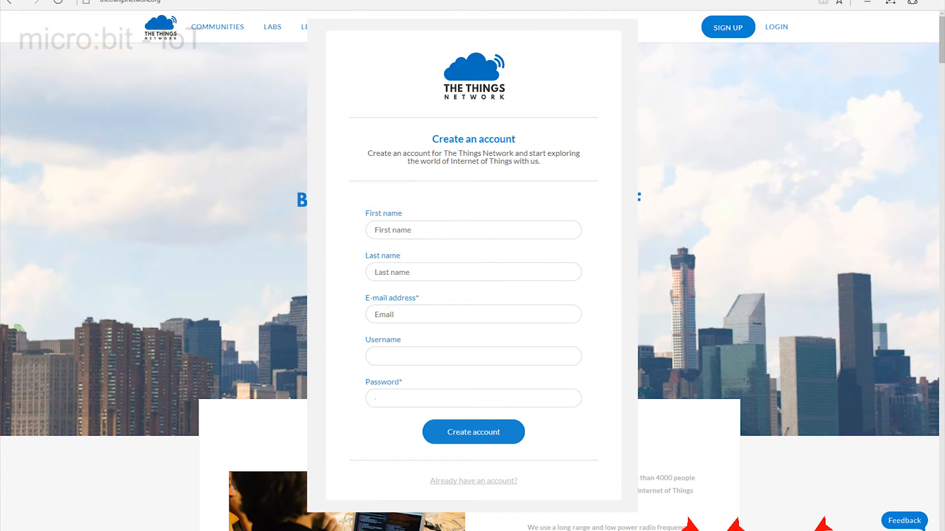
- Submit the Create an account form and activate it from the verification e-mail
click(474, 432)
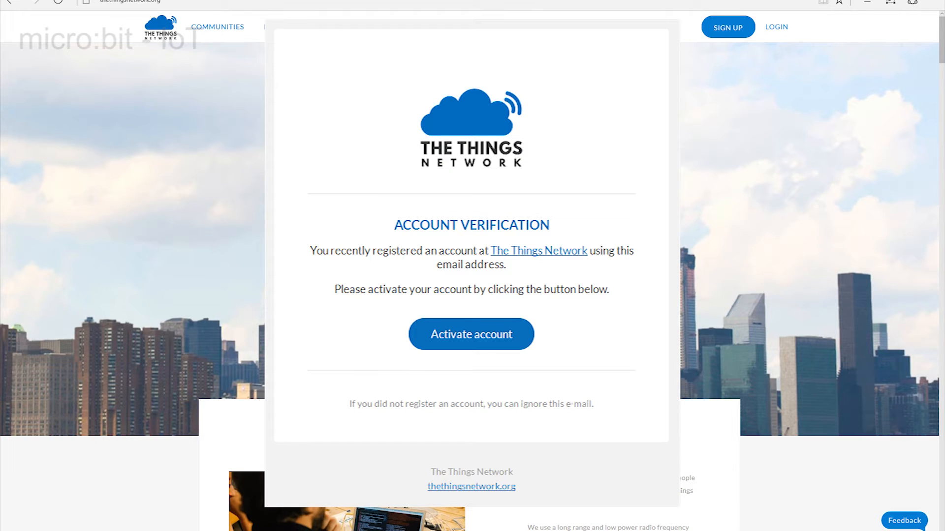
click(471, 335)
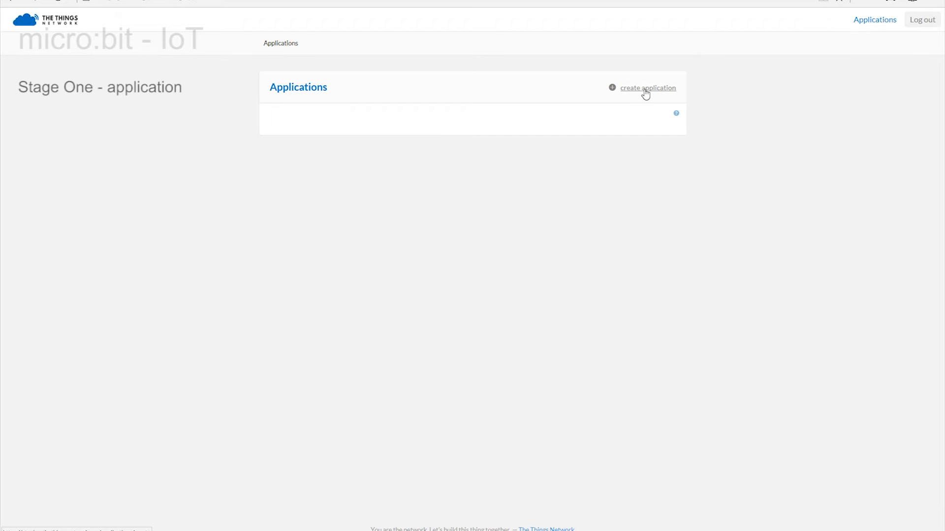
- Create a new application named microbit_iot_test
click(647, 87)
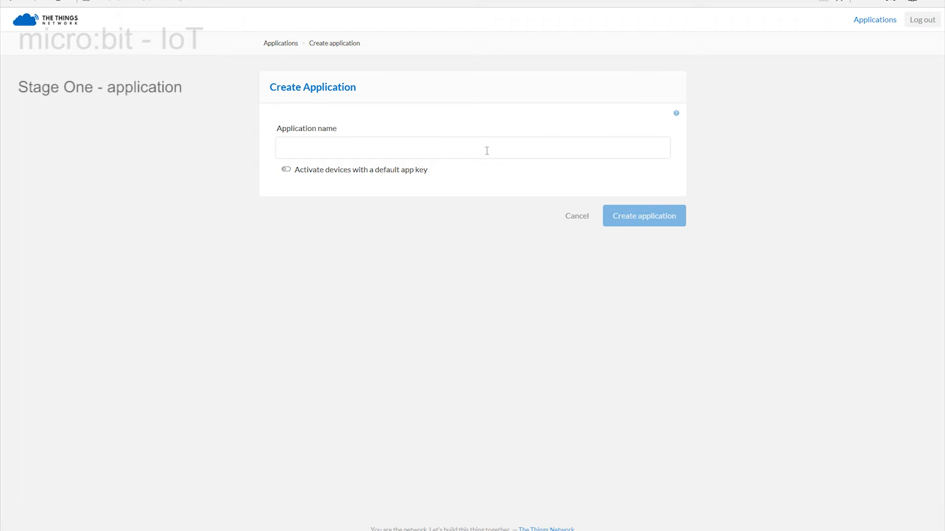
click(472, 148)
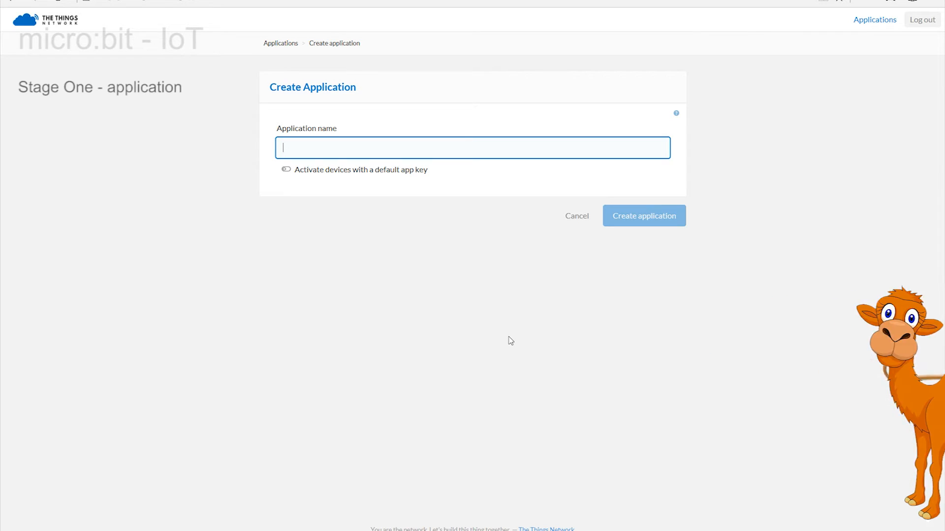
text(microbit_iot_test)
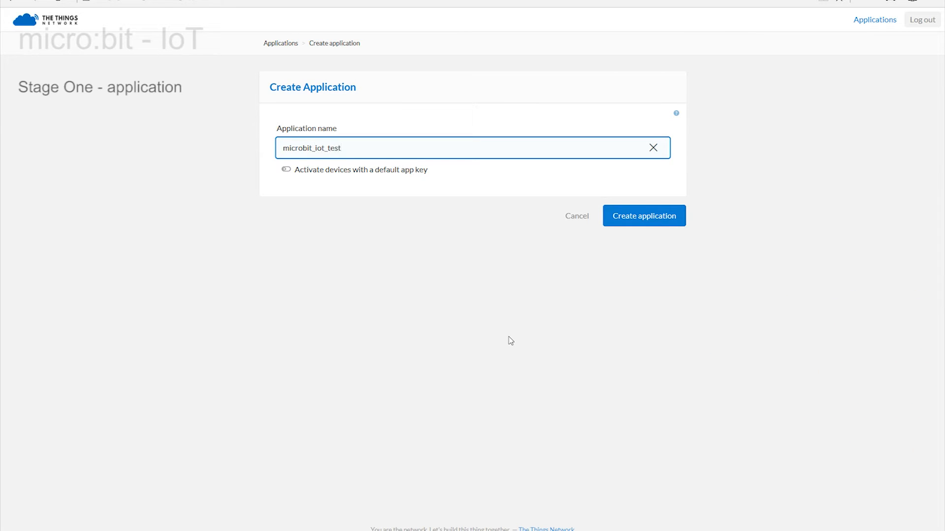
mouse_move(644, 219)
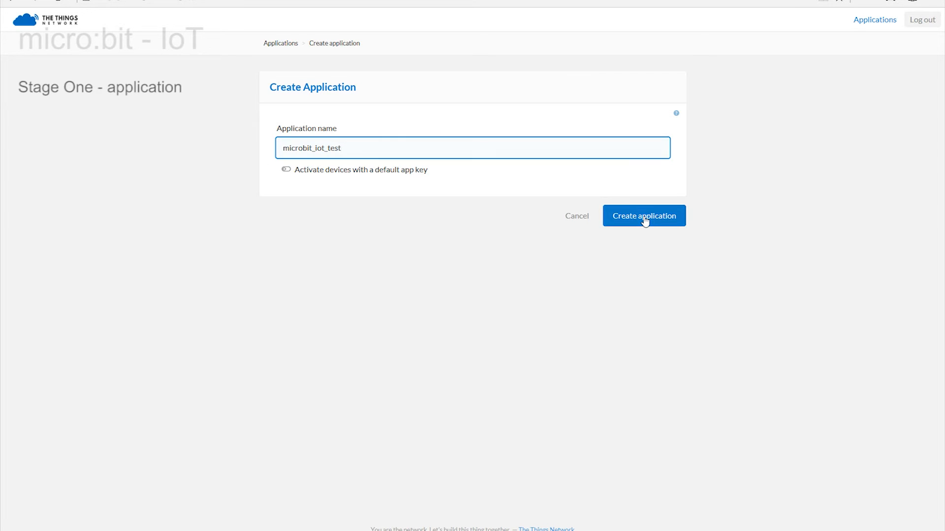
click(644, 215)
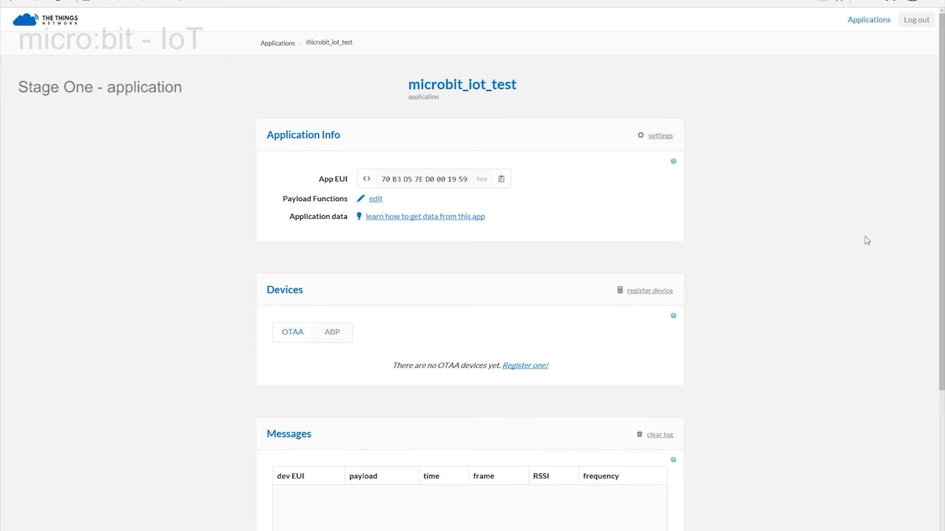
scroll(down, 3)
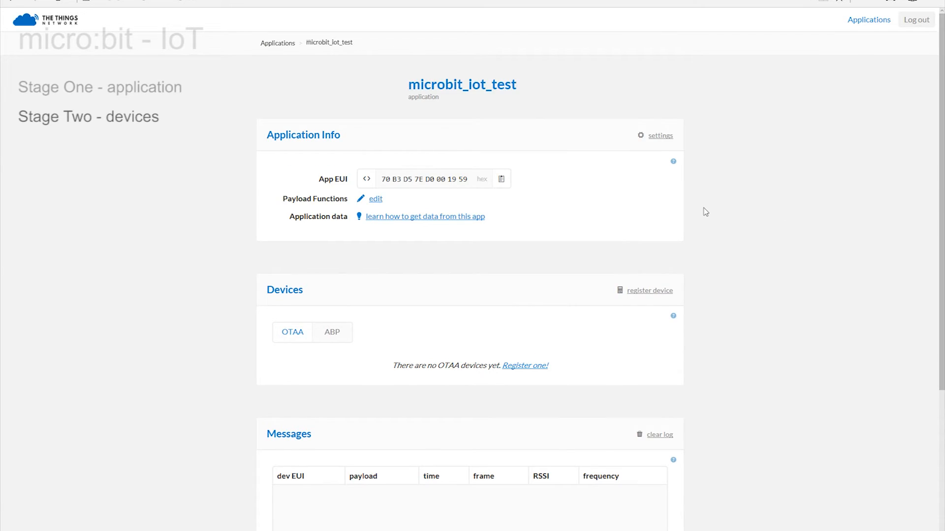
mouse_move(632, 208)
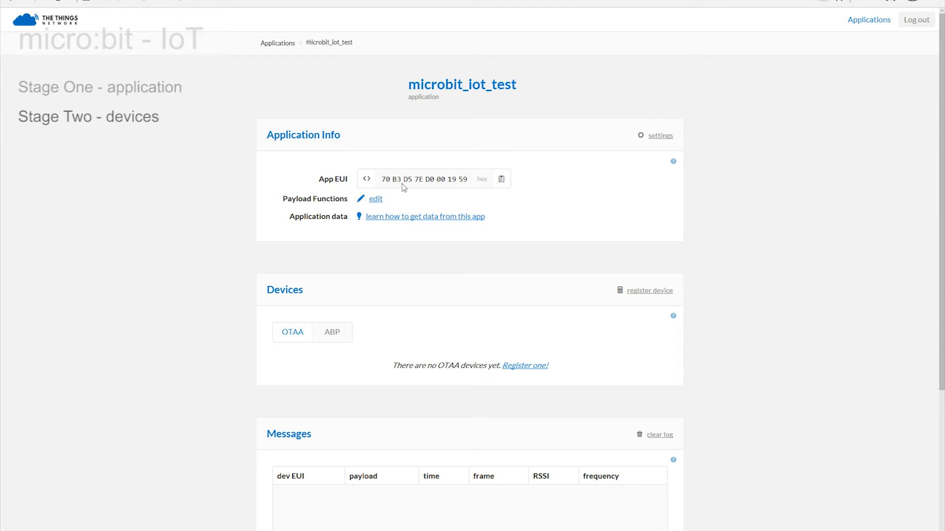
mouse_move(470, 309)
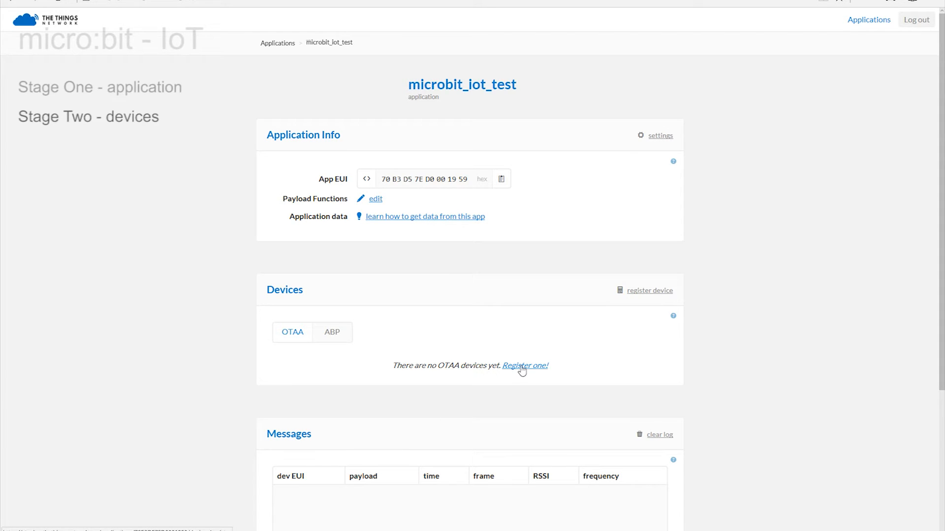
- Register a device with EUI 00 04 A3 0B 00 1A C1 BF under microbit_iot_test
click(525, 366)
text(00 04 A3 0B 00)
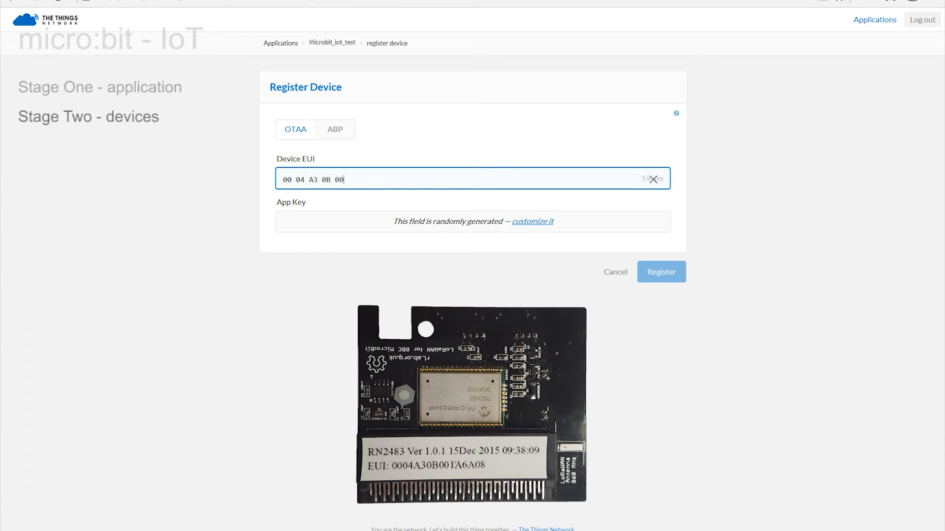
text(1A C1 BF)
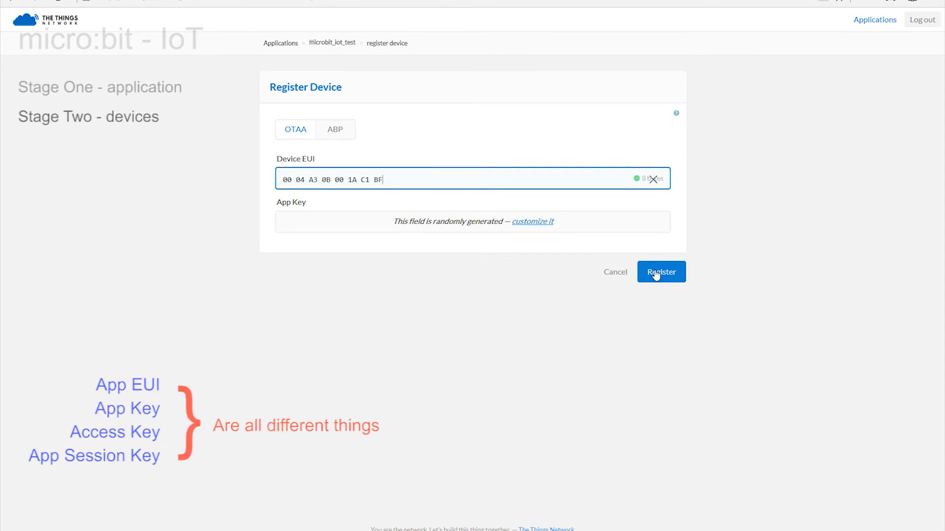
click(661, 272)
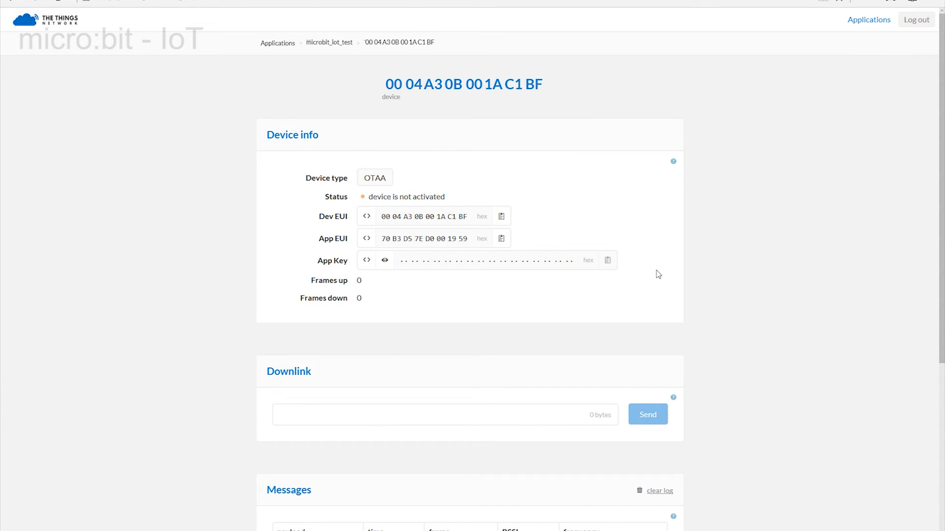
mouse_move(378, 207)
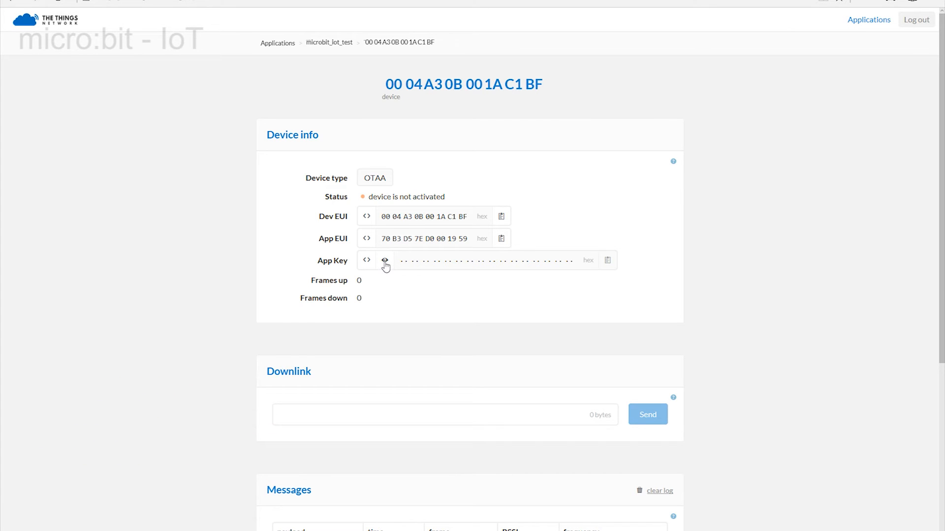
- Reveal the device's App Key and display it as a C-style byte array
click(384, 260)
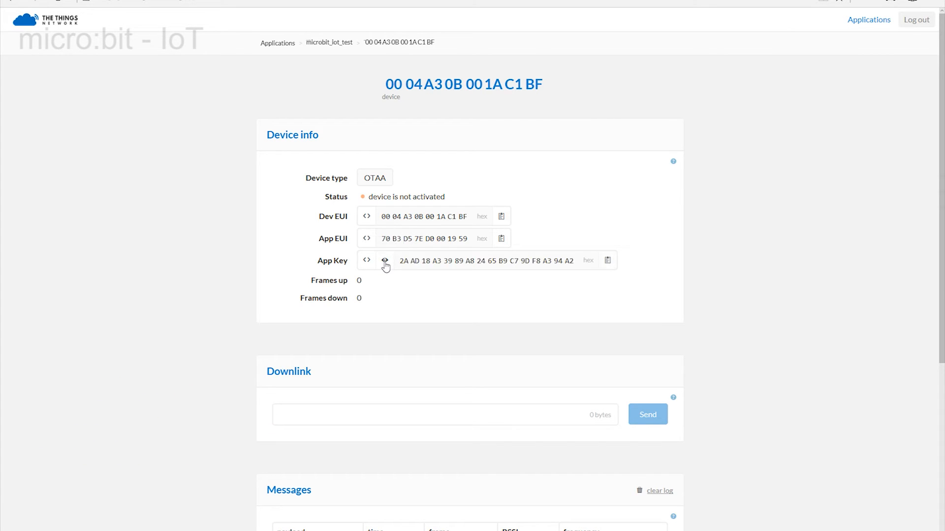
click(366, 260)
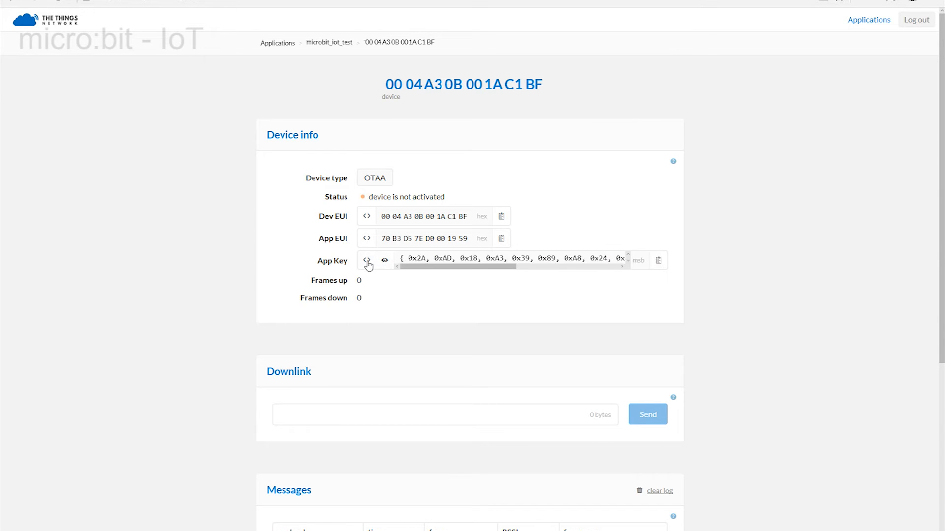
click(366, 260)
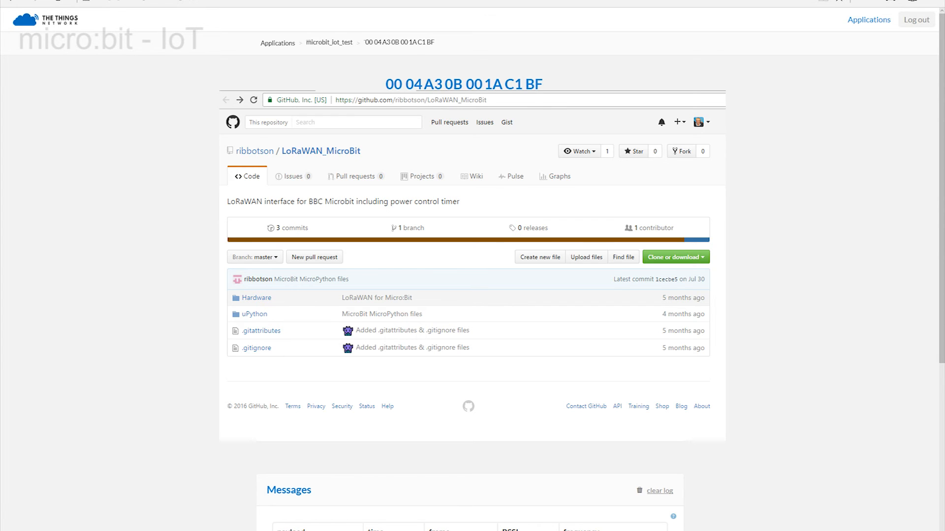
- Browse the repository's uPython SleepTimer folder to SleepTimer.py
click(254, 314)
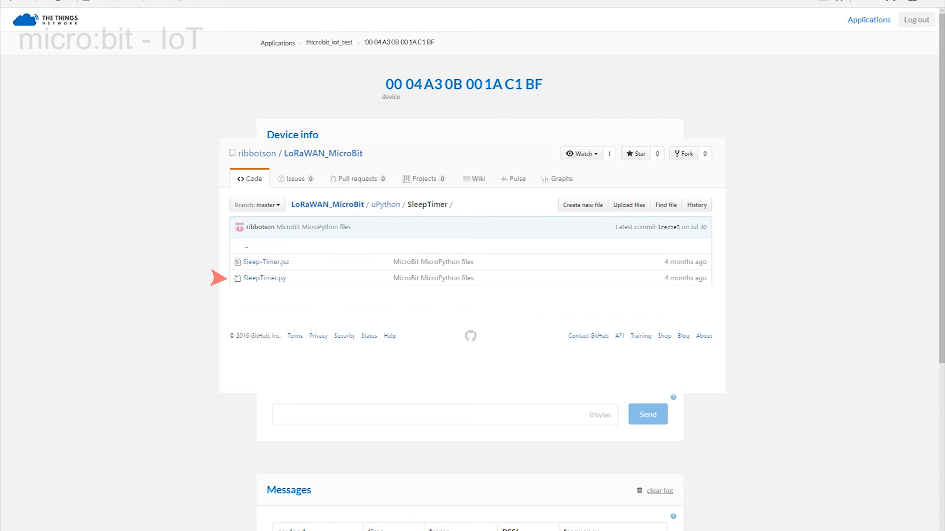
click(265, 277)
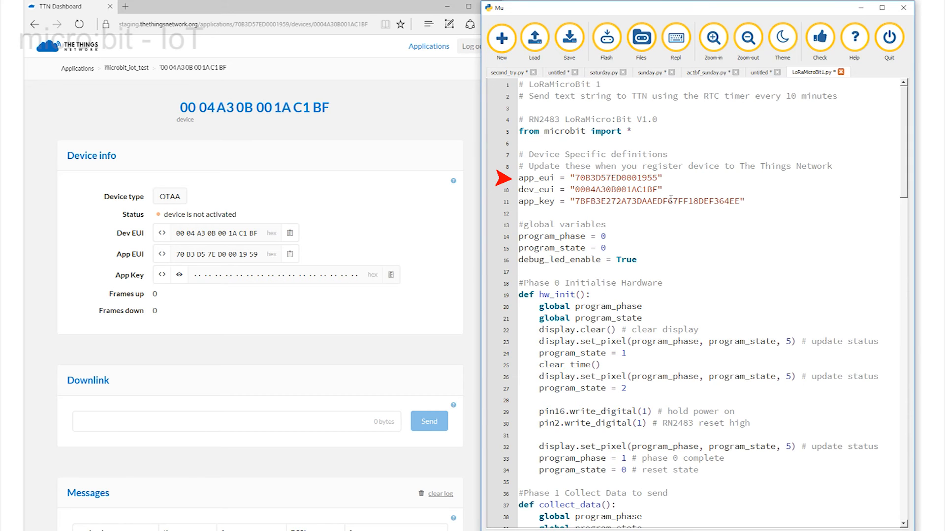
mouse_move(503, 189)
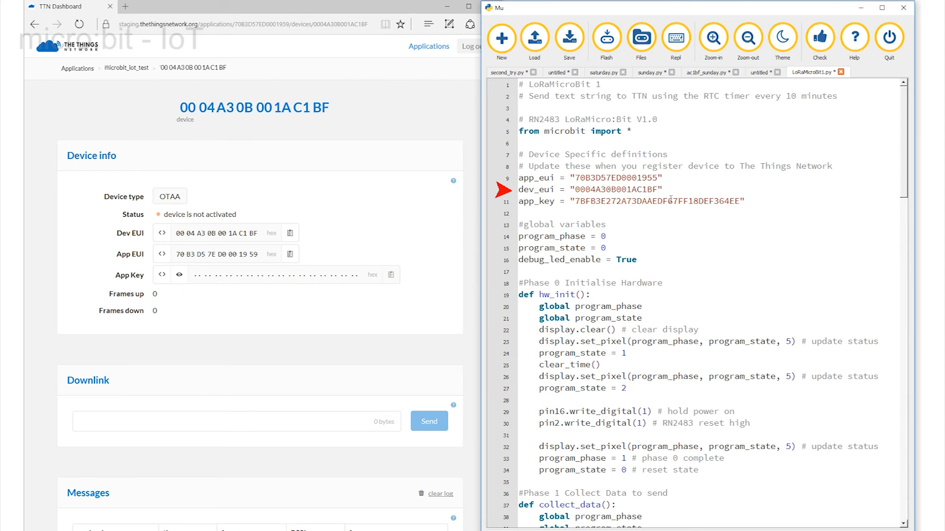
mouse_move(500, 201)
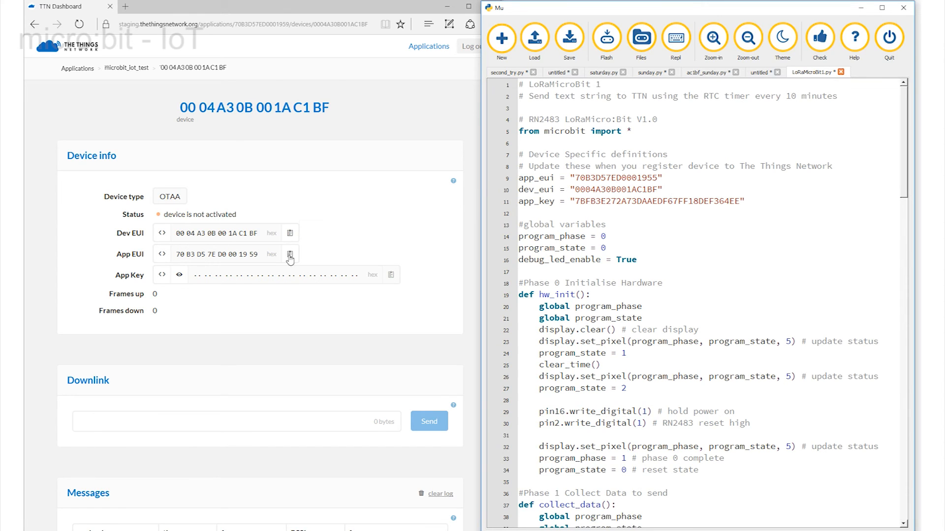
- Set app_eui to 70B3D57ED0001959 and paste the copied App Key over app_key
text(70B3D57ED0001959)
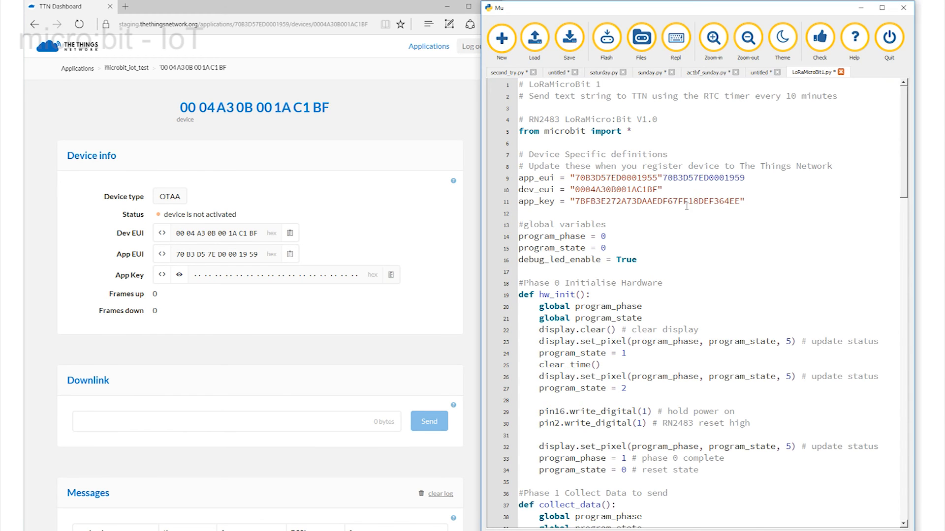
right_click(687, 206)
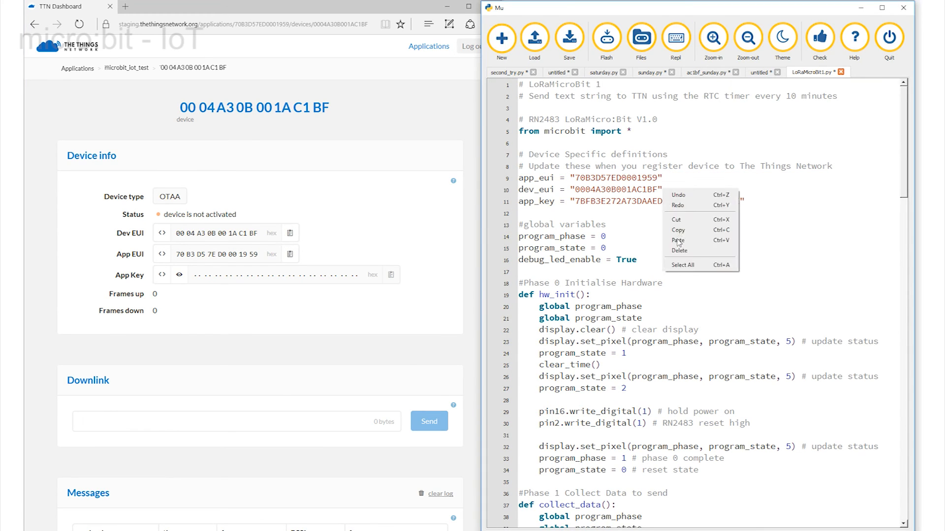
click(179, 274)
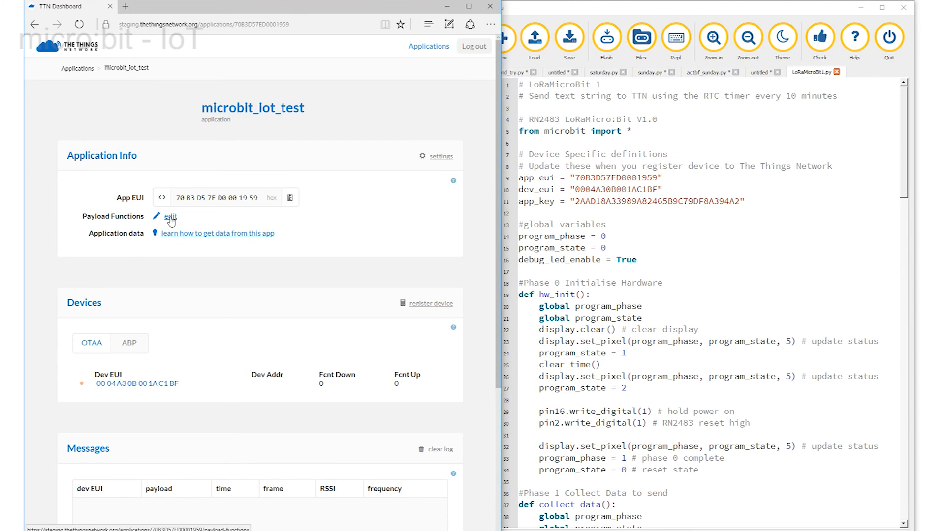
- Paste the String.fromCharCode decoder into Payload Functions and save it
click(170, 217)
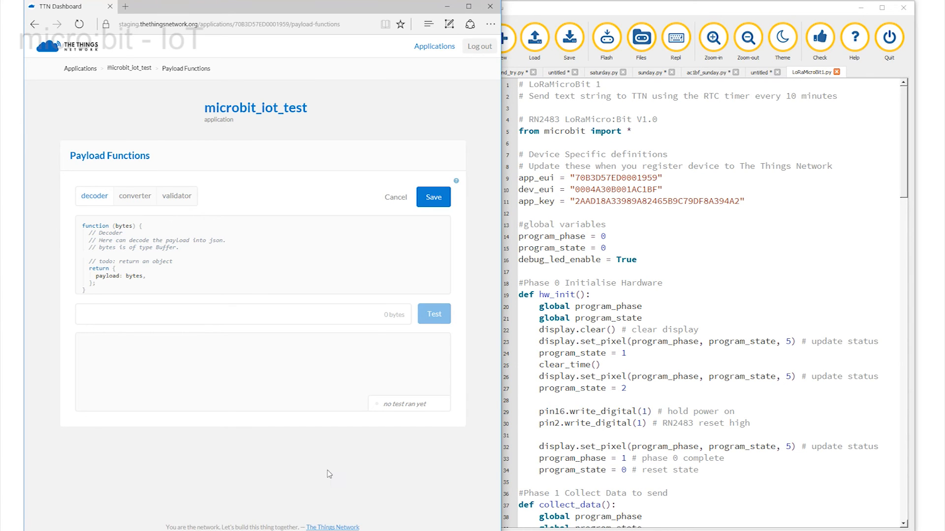
right_click(95, 235)
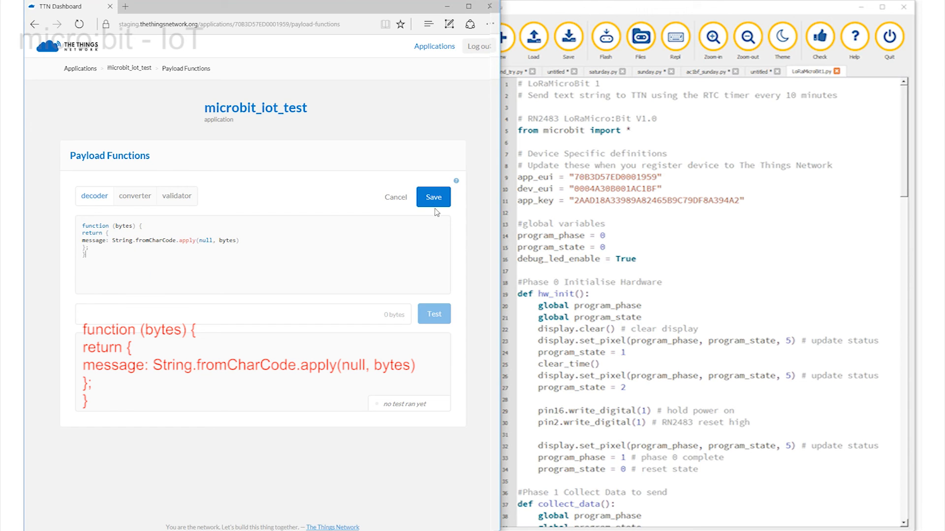
click(433, 197)
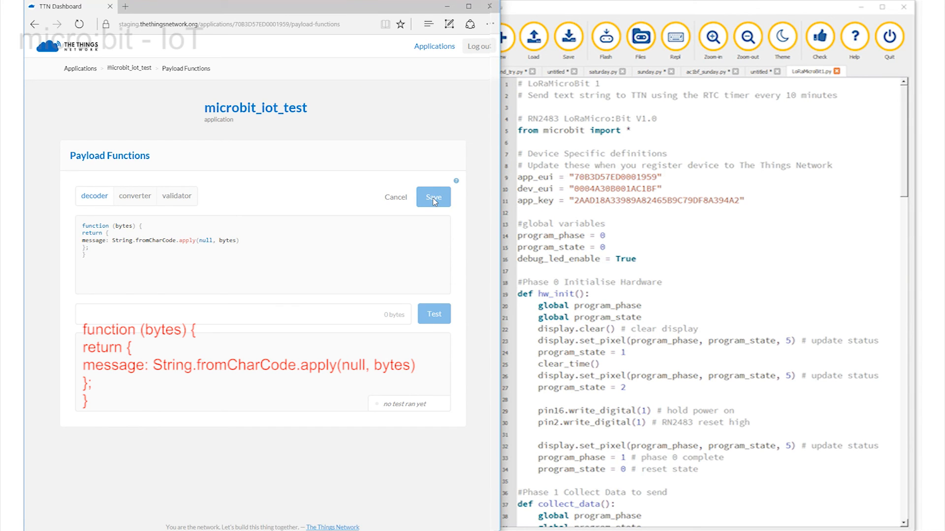
click(433, 196)
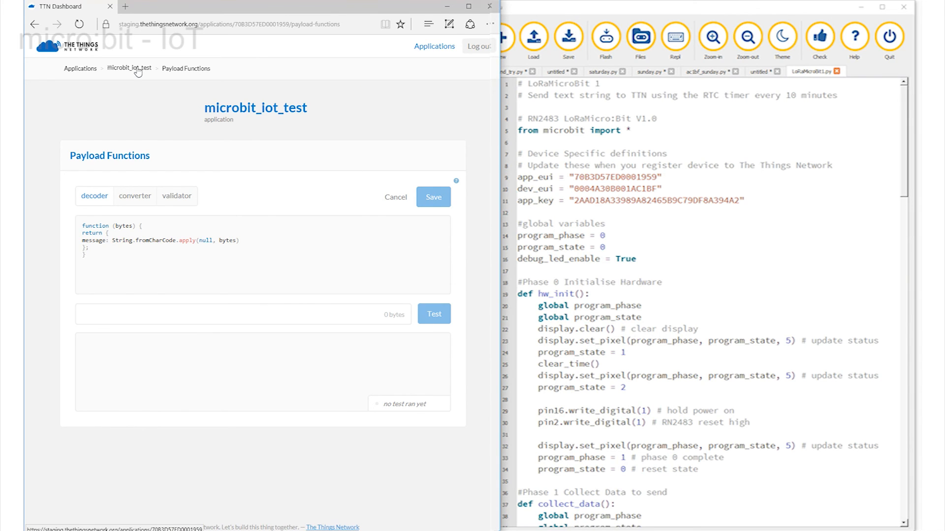
- Flash LoRaMicroBit1.py onto the micro:bit and confirm the flashing notice
click(127, 68)
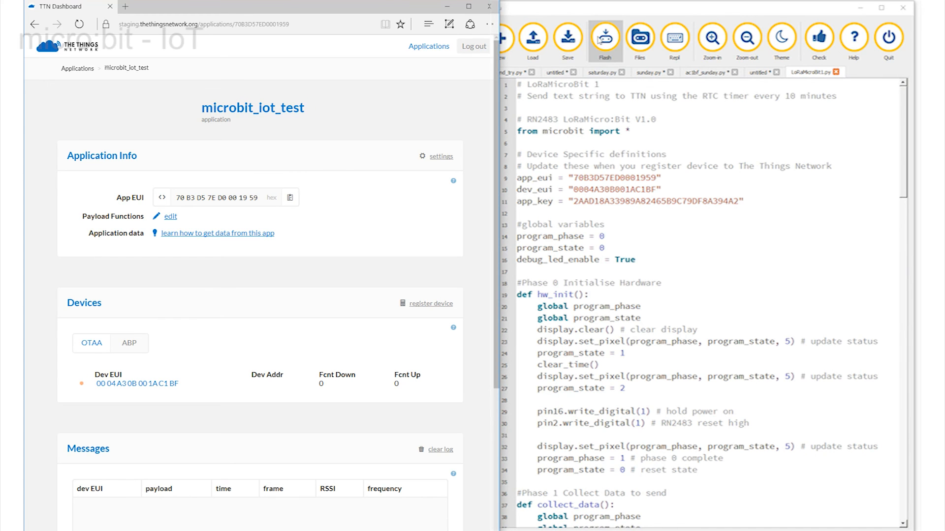
click(605, 40)
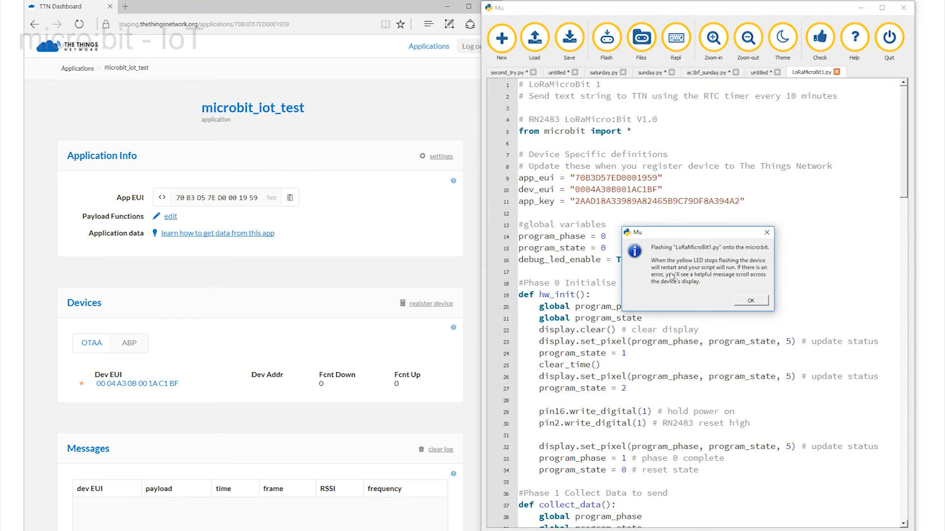
click(750, 301)
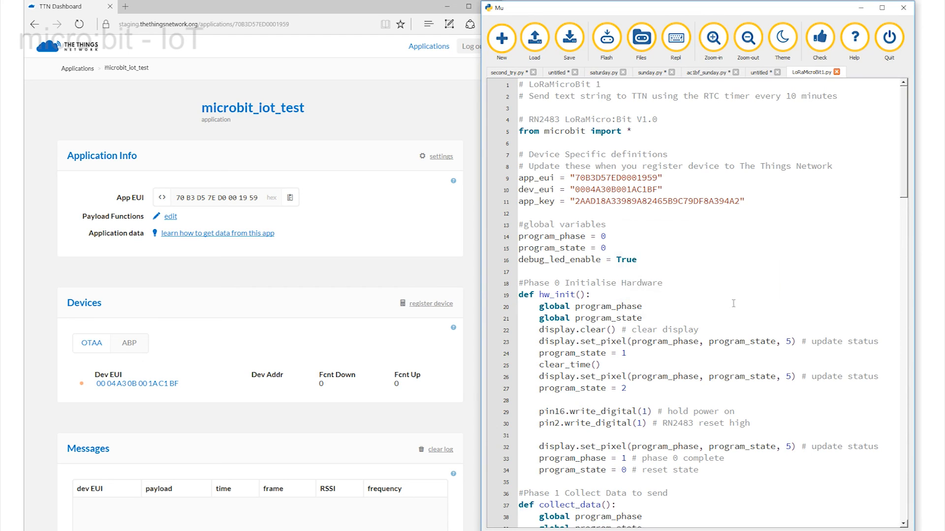
click(641, 37)
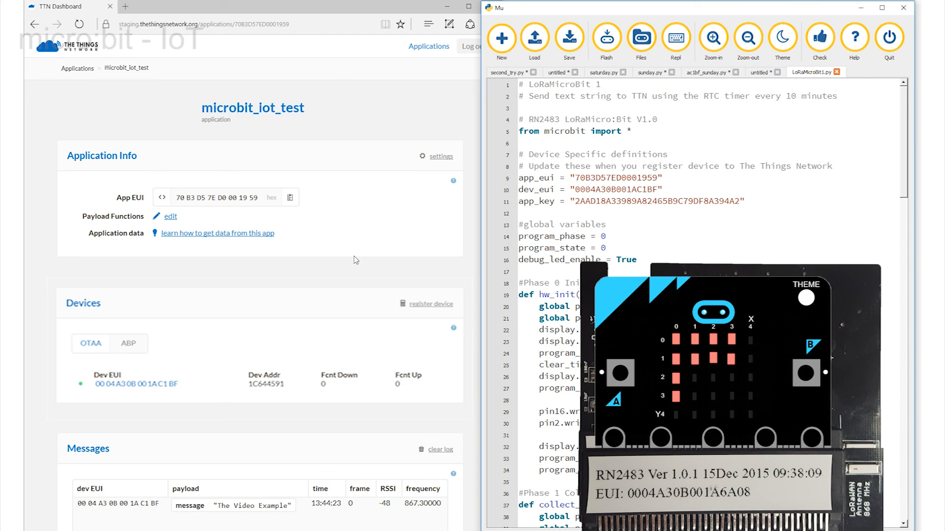
mouse_move(176, 428)
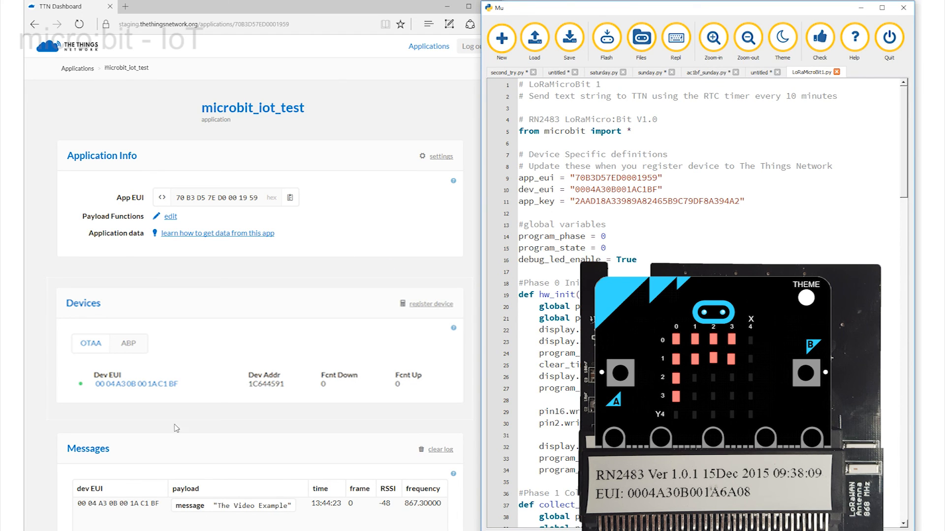